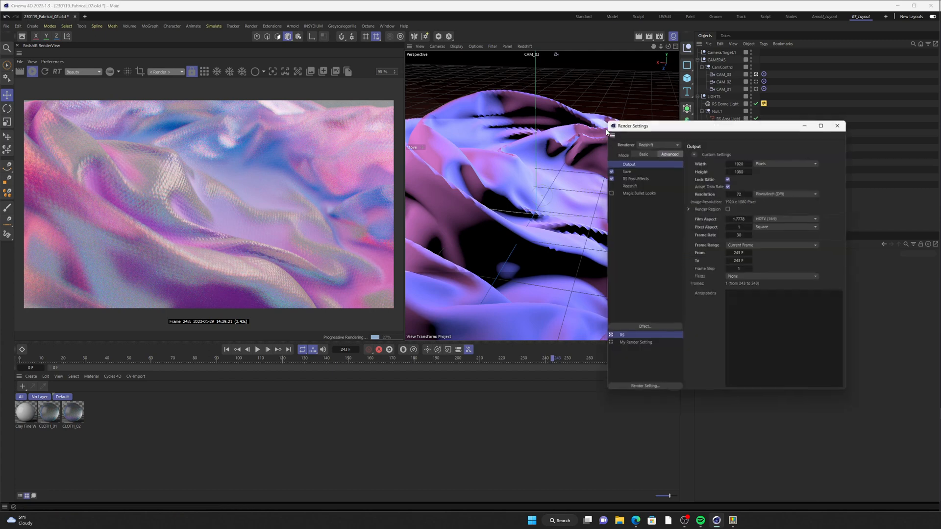
# - Close the Render Settings window and create a new RS Camera from the toolbar
pyautogui.click(657, 143)
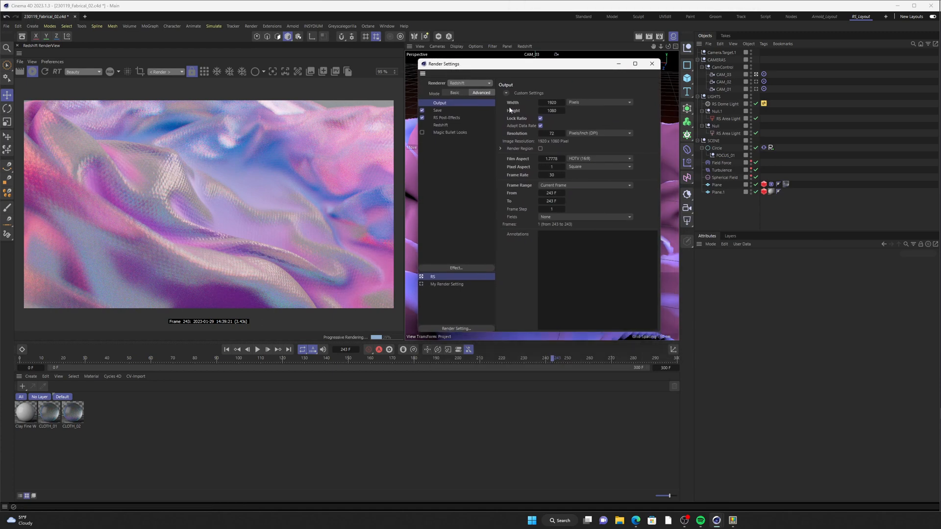
pyautogui.moveTo(450, 73)
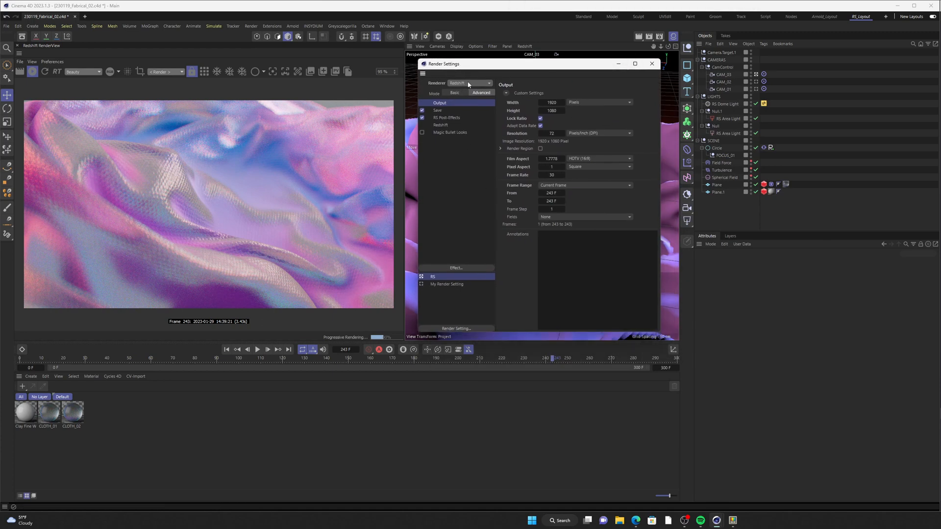
pyautogui.click(470, 82)
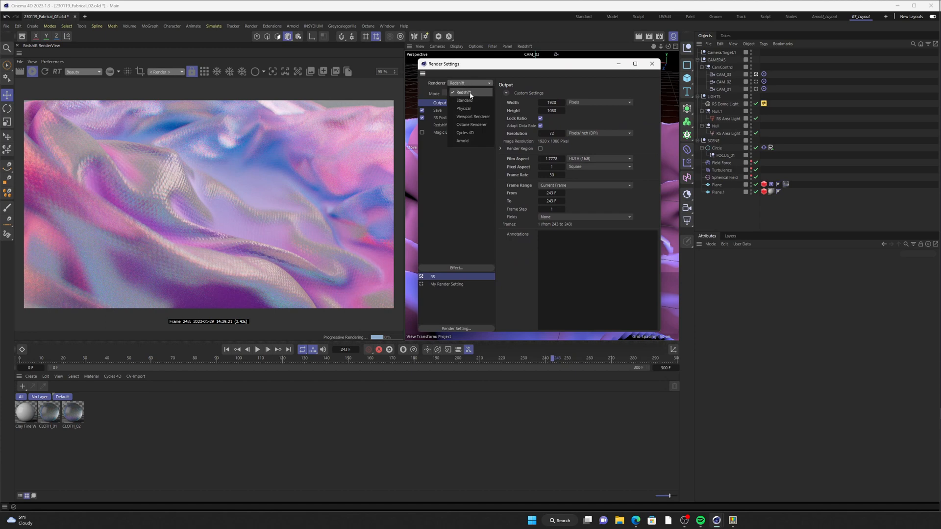
pyautogui.moveTo(468, 94)
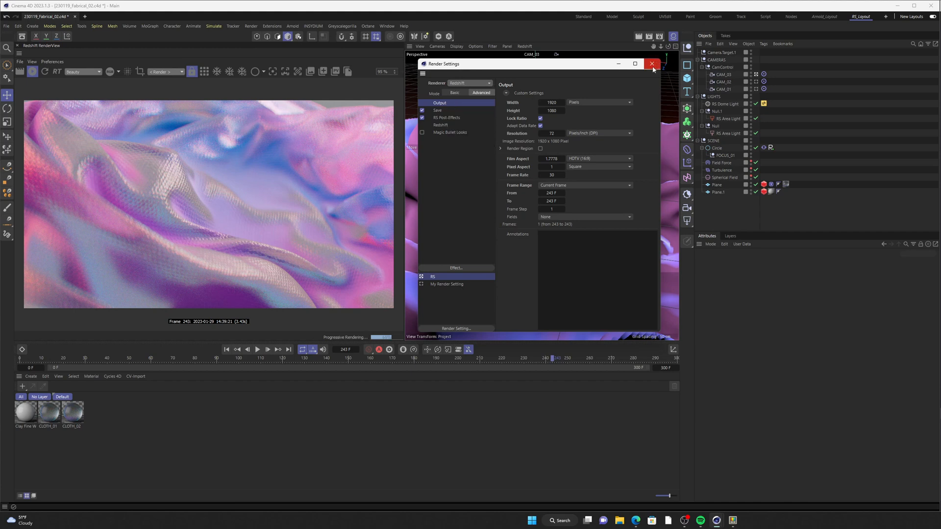
pyautogui.click(653, 64)
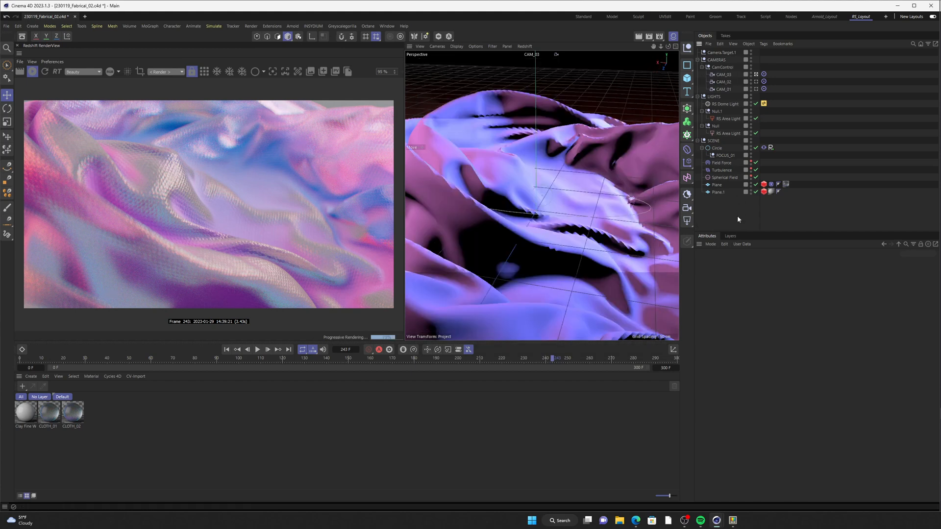
pyautogui.moveTo(687, 208)
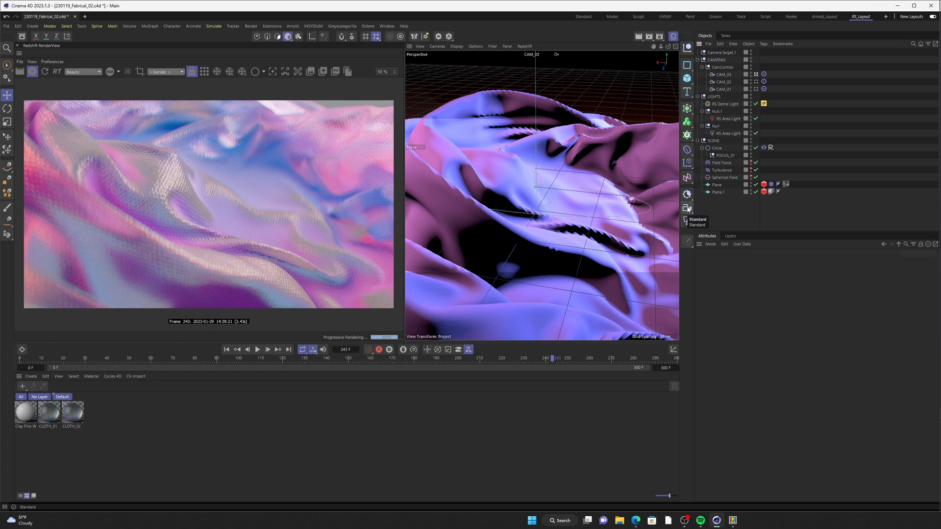
pyautogui.click(715, 52)
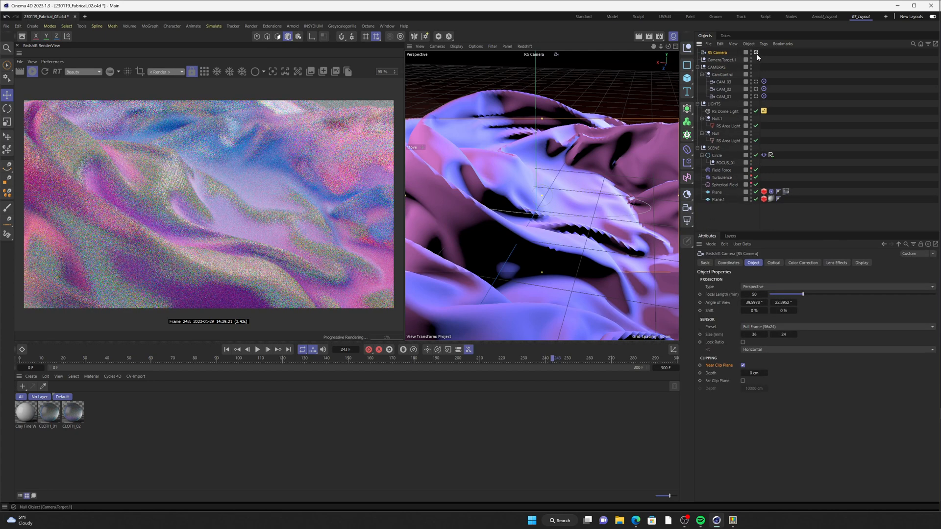
# - Nest the RS Camera under the CamControl null so the viewport looks through it
pyautogui.click(715, 53)
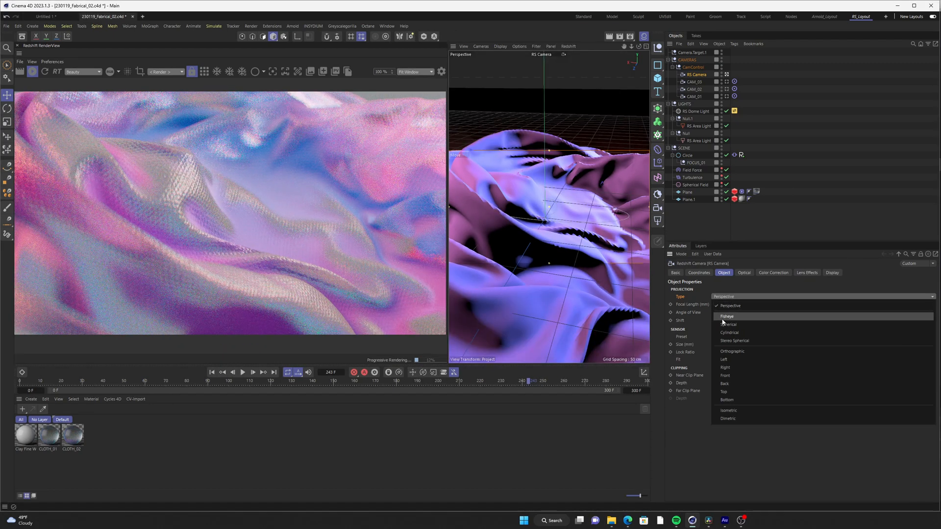
# - Switch the RS Camera projection through Fisheye, Spherical and Cylindrical, ending on Back
pyautogui.click(726, 316)
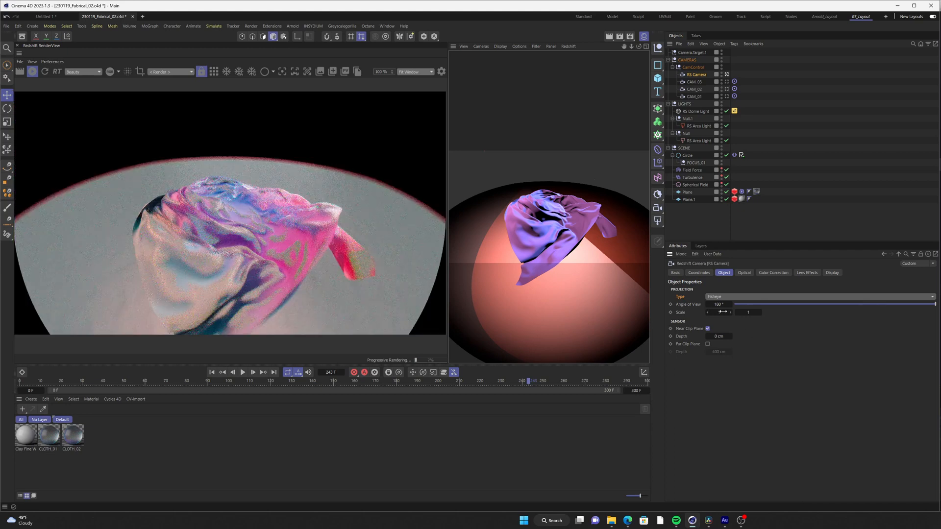
pyautogui.click(820, 296)
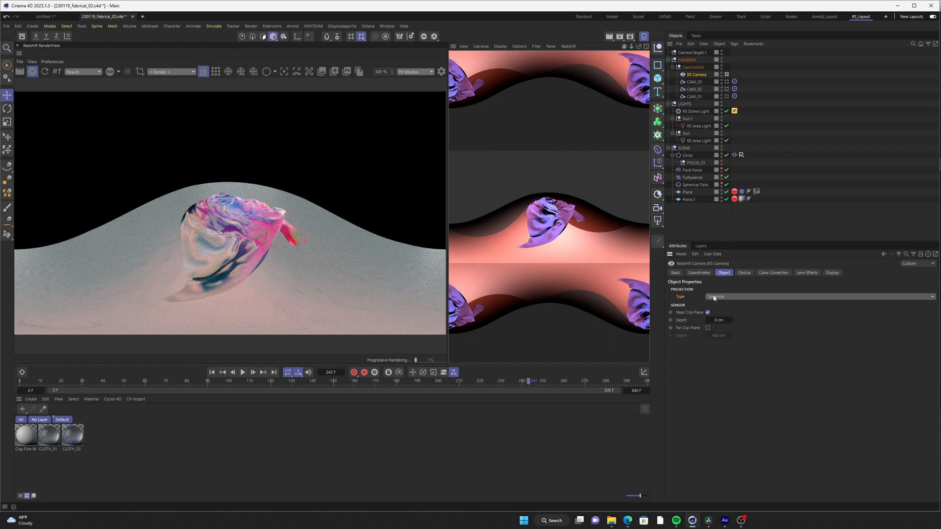
pyautogui.click(816, 296)
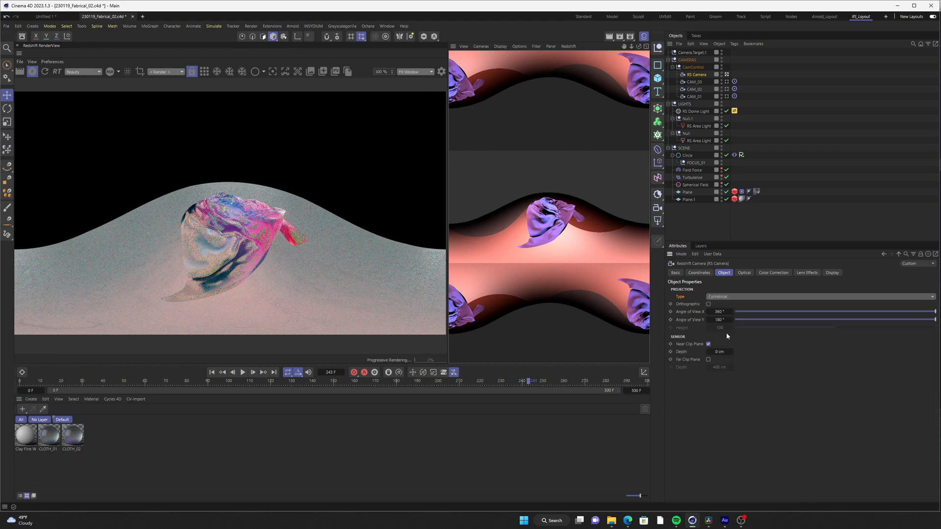
pyautogui.click(819, 295)
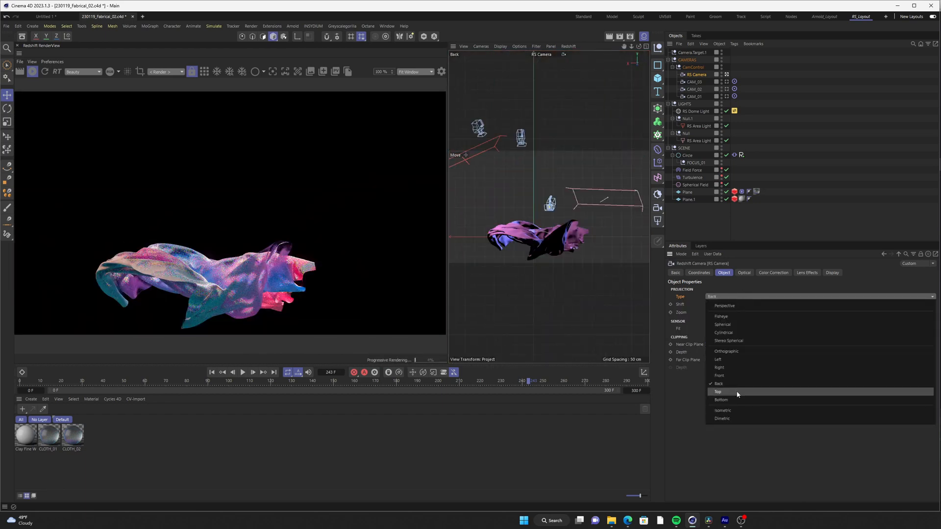
# - Switch the projection through Top, Stereo Spherical and Orthographic, ending on Bottom
pyautogui.click(717, 392)
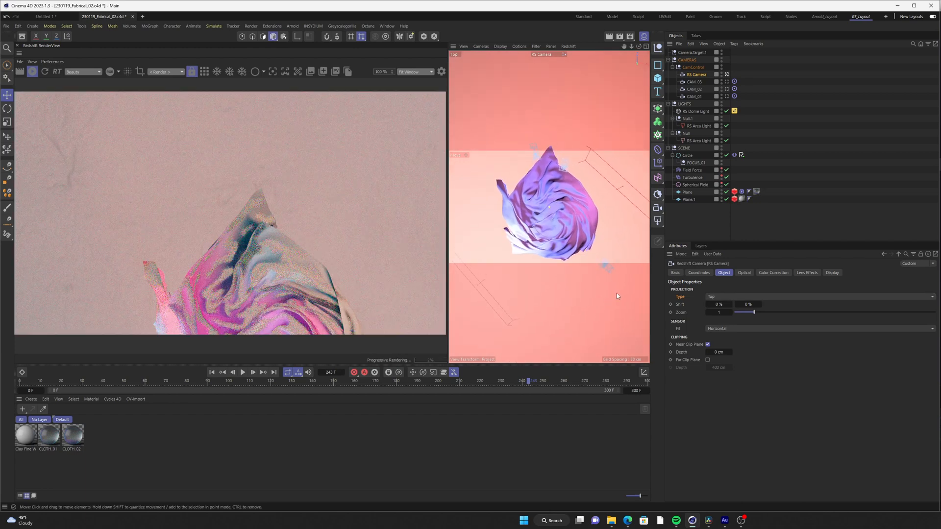
pyautogui.click(819, 296)
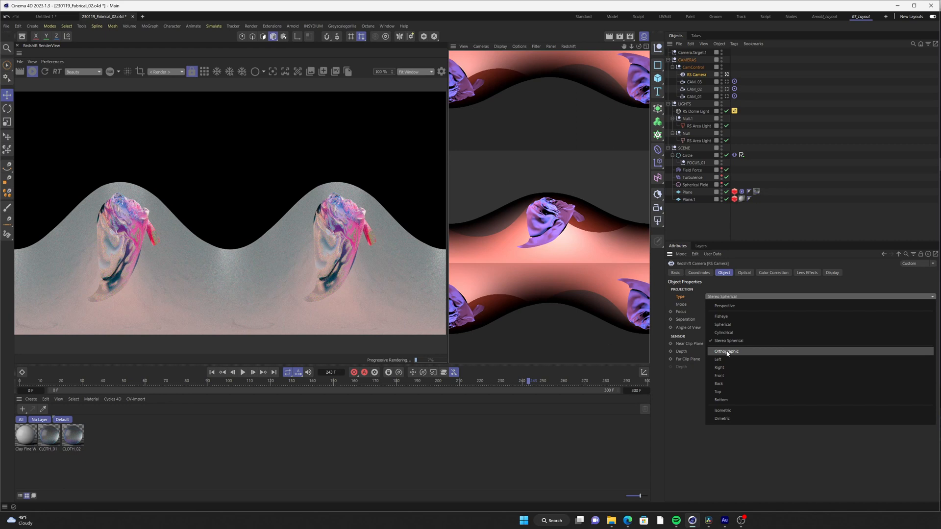
pyautogui.click(726, 351)
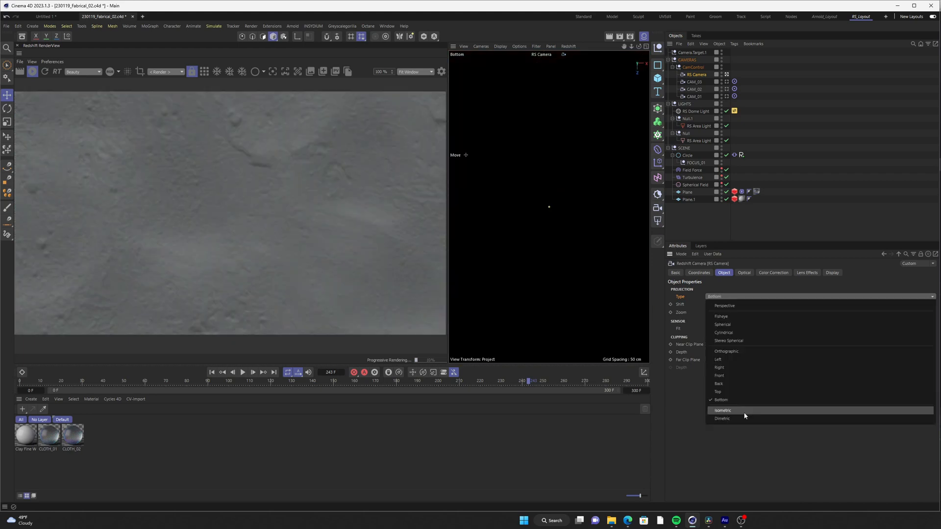
# - Try Isometric and Dimetric projections, then return the camera to 50 mm Perspective
pyautogui.click(722, 411)
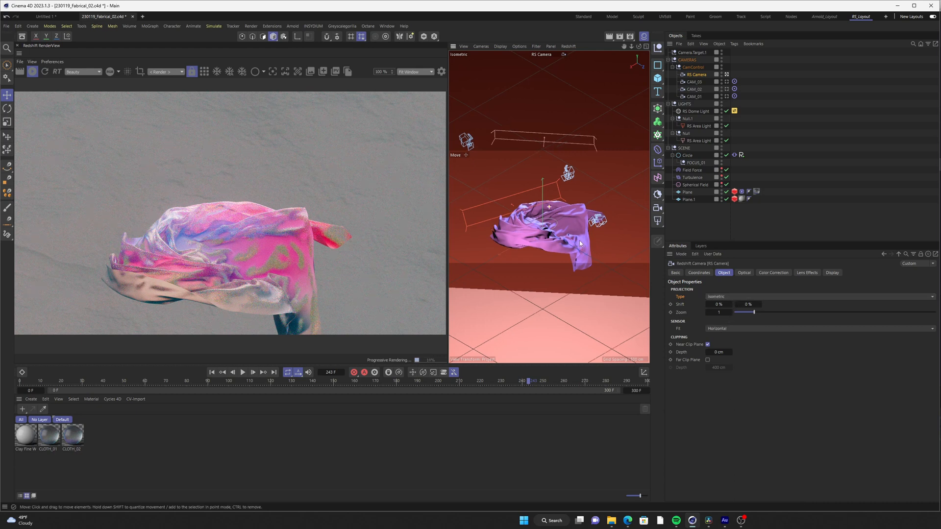
pyautogui.click(821, 296)
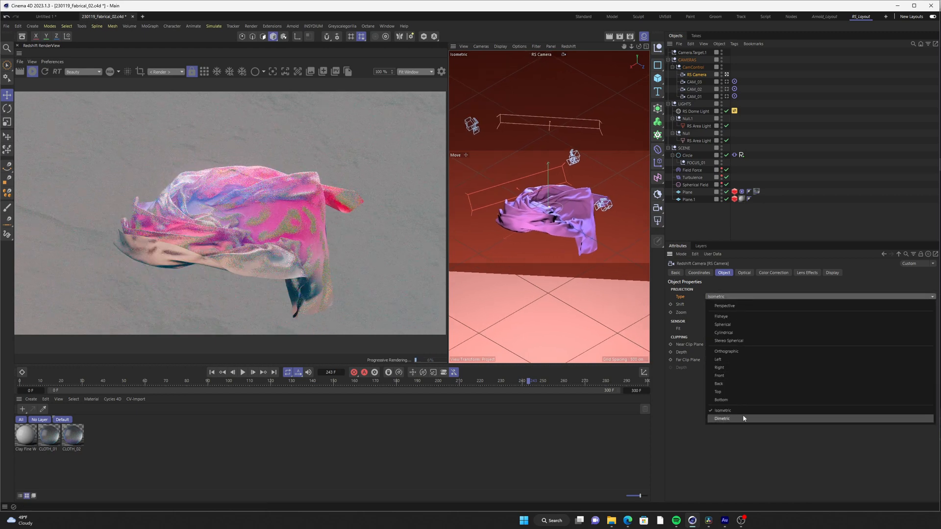
pyautogui.click(722, 419)
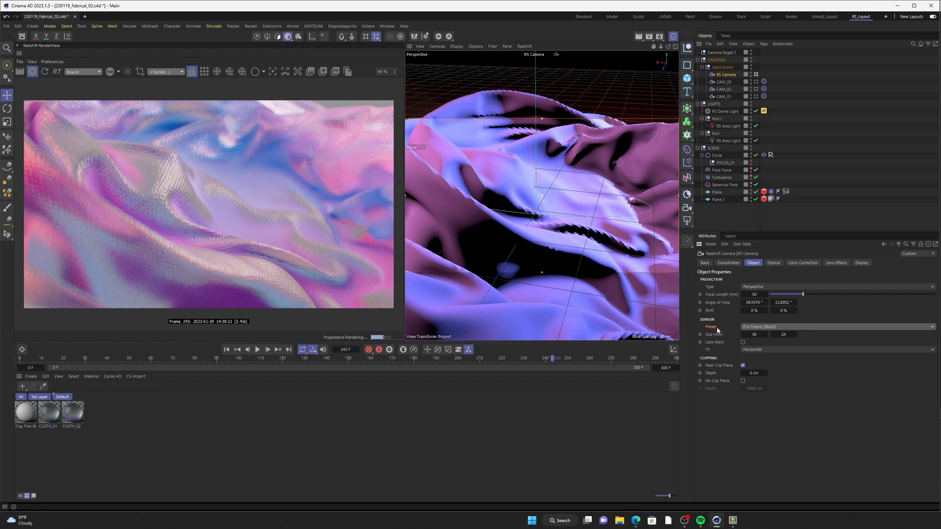
pyautogui.moveTo(717, 329)
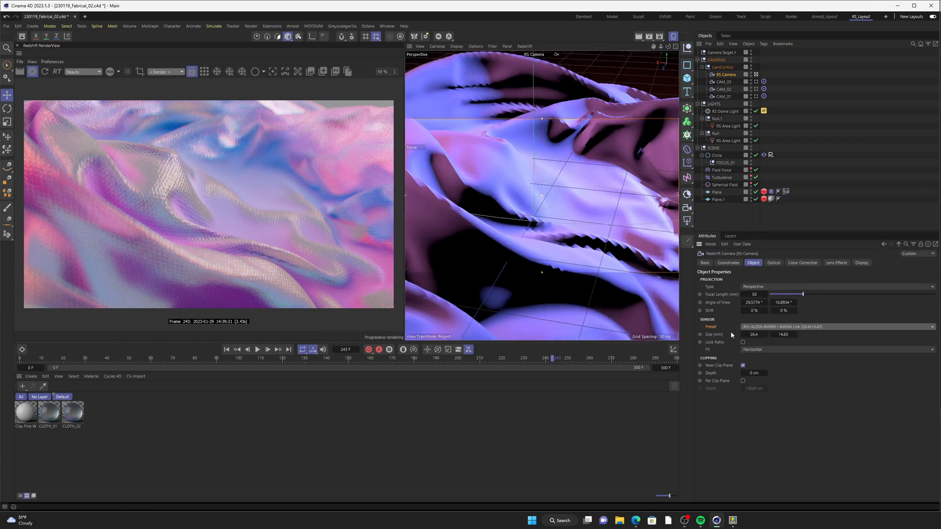
pyautogui.click(839, 326)
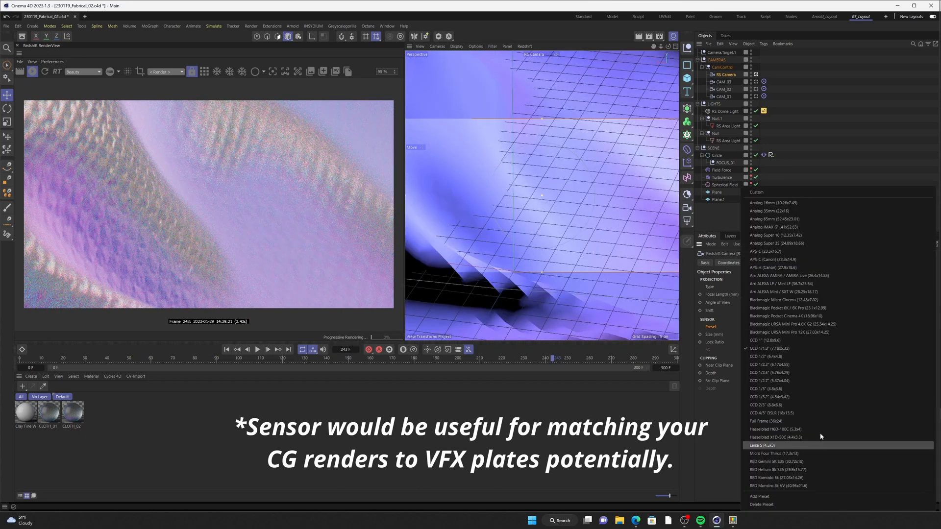
pyautogui.click(769, 421)
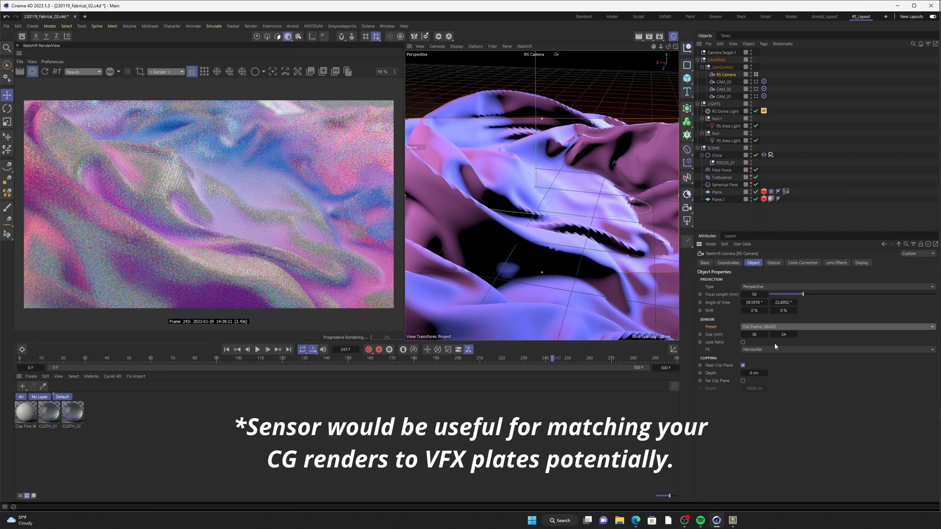
pyautogui.moveTo(778, 427)
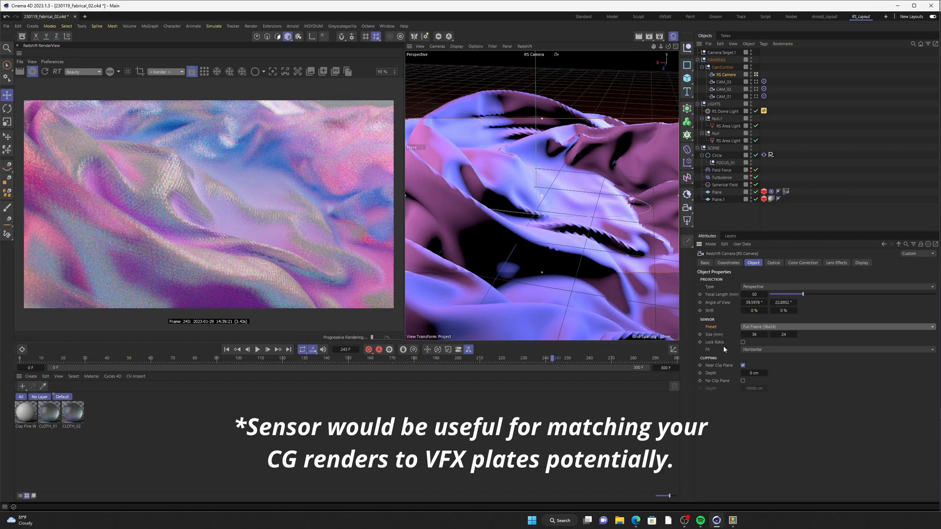
# - Try the near and far clipping depths, then show the camera's Optical settings
pyautogui.click(743, 366)
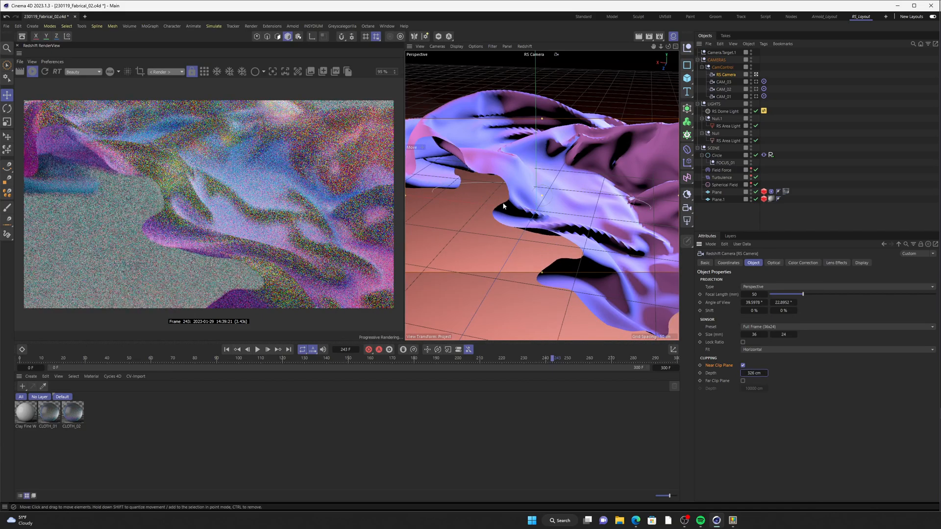
pyautogui.click(742, 381)
pyautogui.write('400')
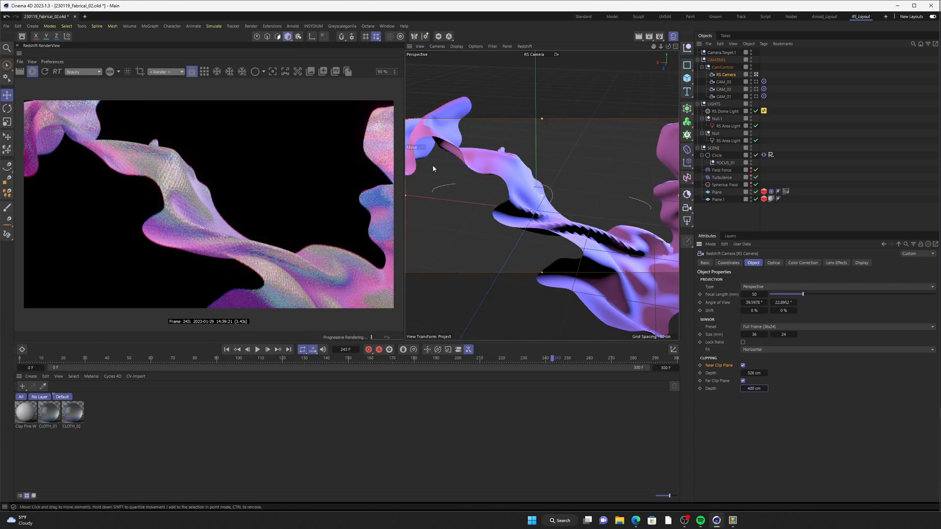
pyautogui.moveTo(489, 122)
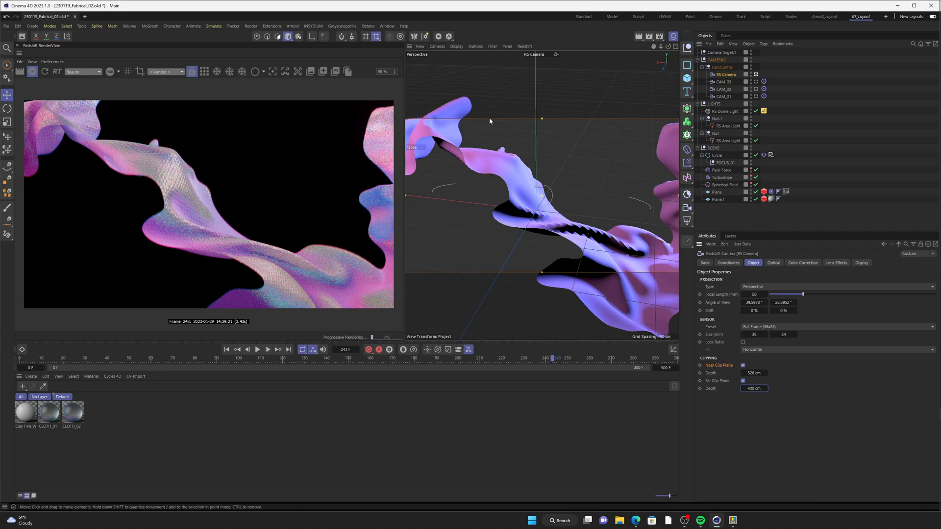
pyautogui.click(774, 273)
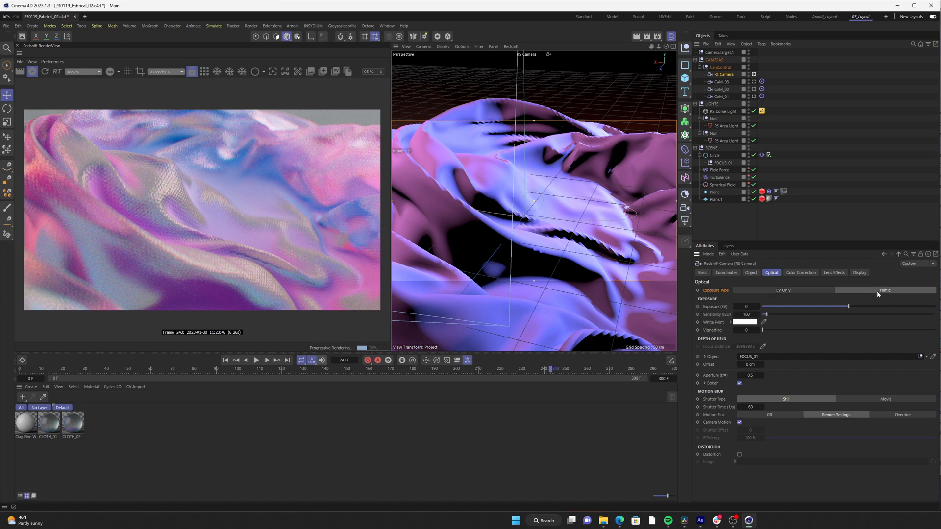
# - Raise the camera's Exposure (EV) to 2.5, washing the render out bright
pyautogui.tripleClick(750, 407)
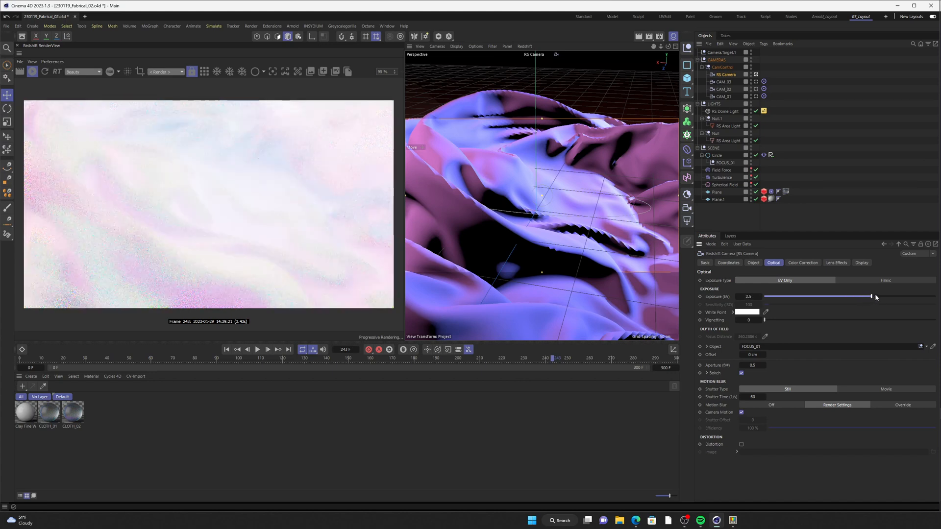
# - Reset Exposure to 0 and pick a warm tan White Point in the Color Chooser
pyautogui.tripleClick(747, 296)
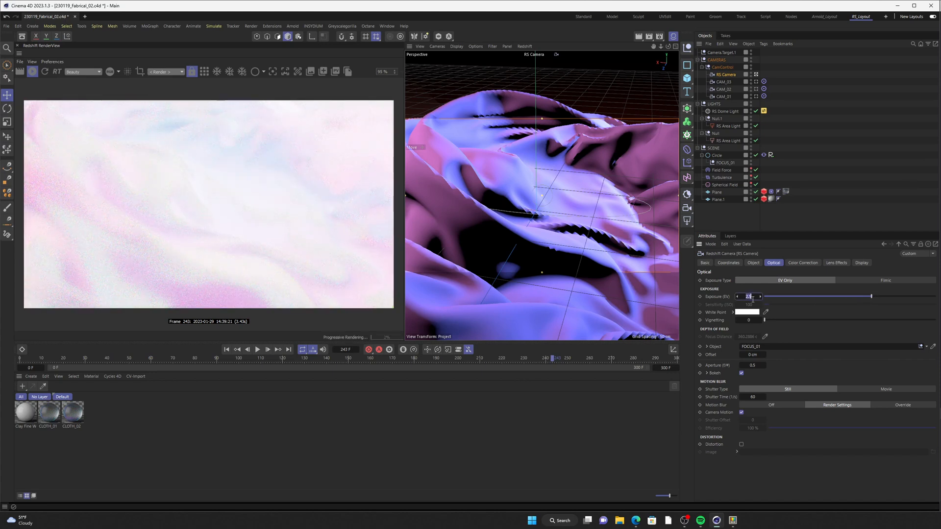
pyautogui.click(747, 312)
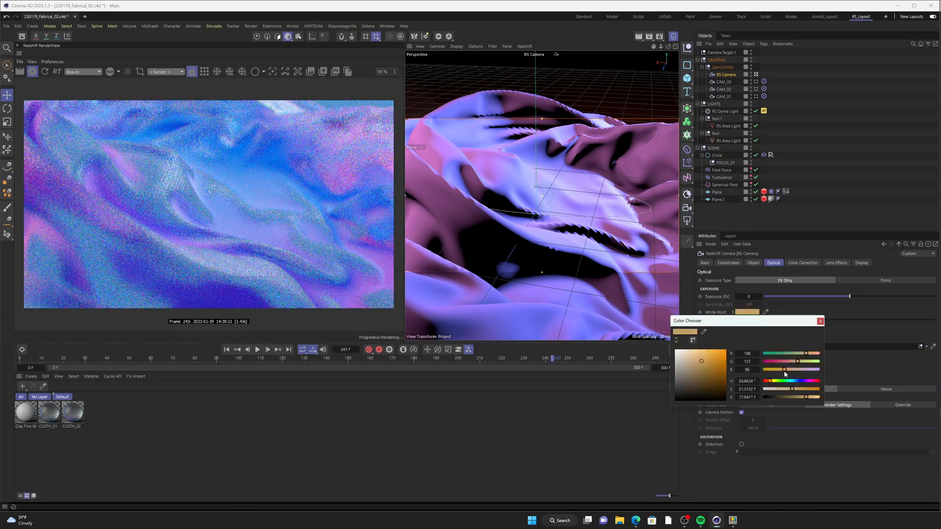
pyautogui.click(819, 320)
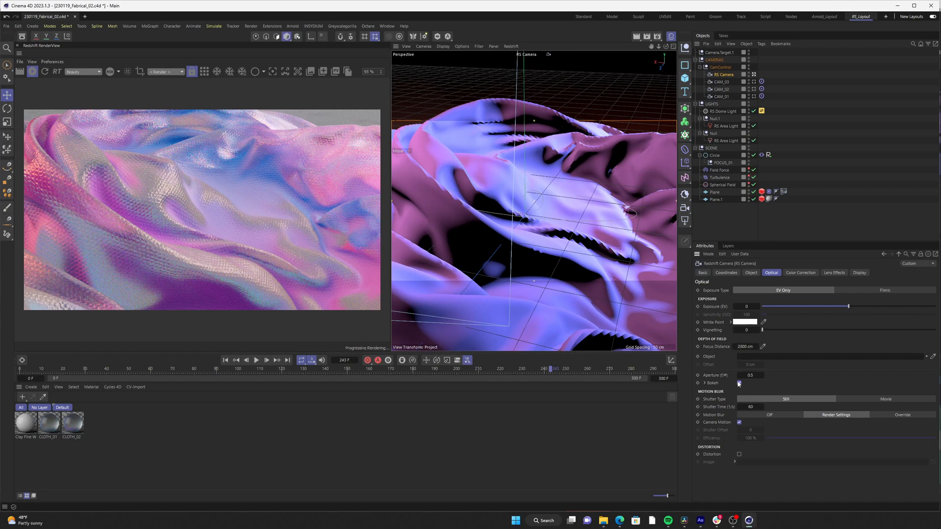
# - Set FOCUS_01 as the depth-of-field focus object and lower the aperture f-stop
pyautogui.click(739, 383)
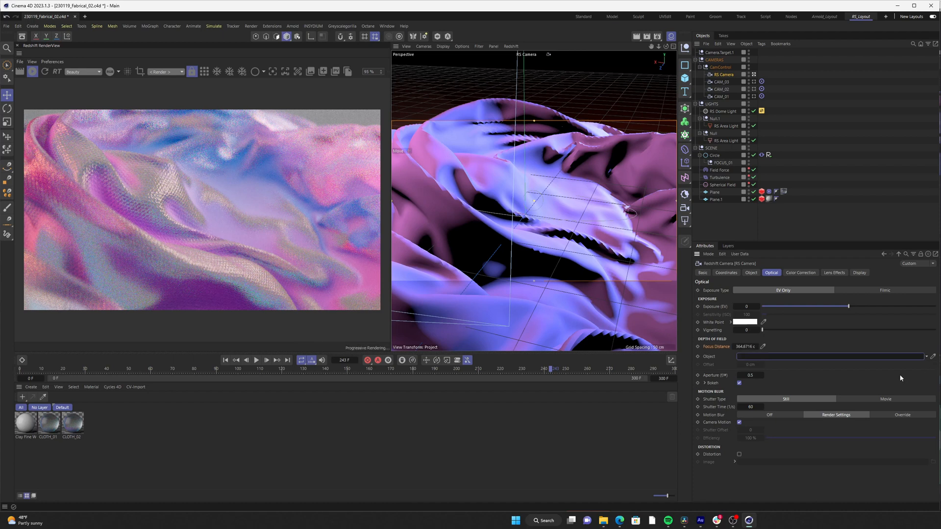
pyautogui.click(722, 163)
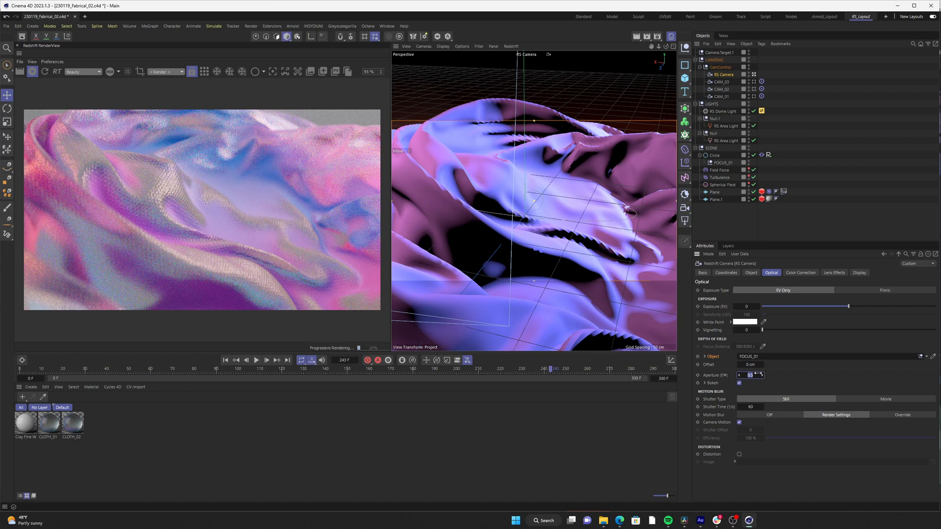
pyautogui.write('0.1')
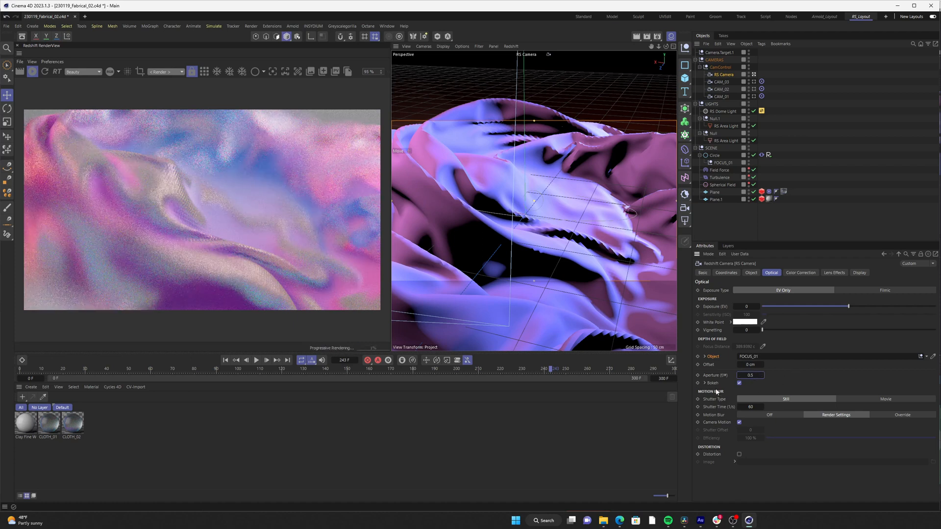
# - Expand the Bokeh group and adjust the bokeh Aspect slider
pyautogui.click(698, 383)
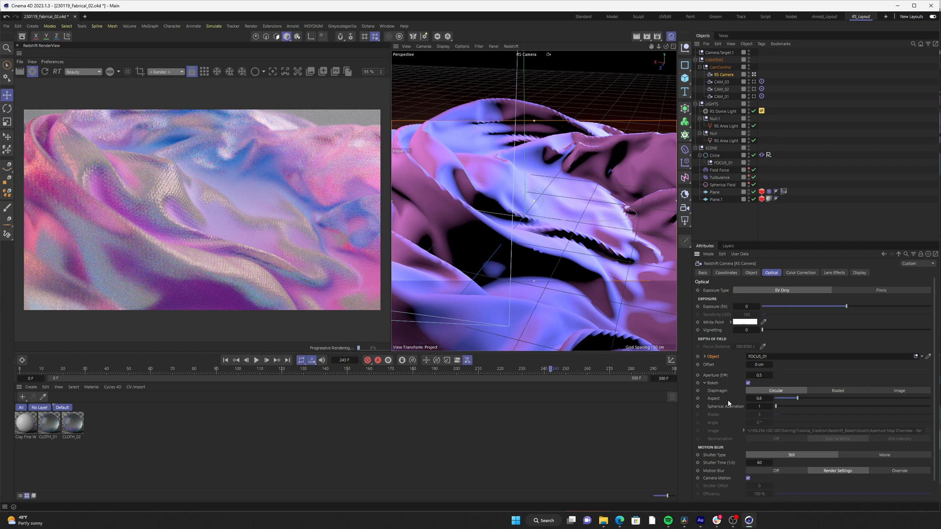
pyautogui.click(838, 391)
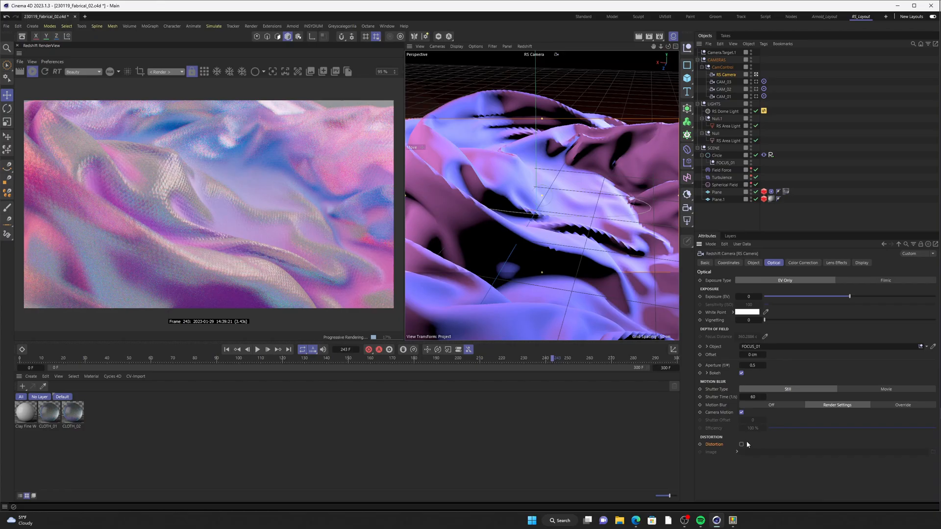
pyautogui.moveTo(709, 436)
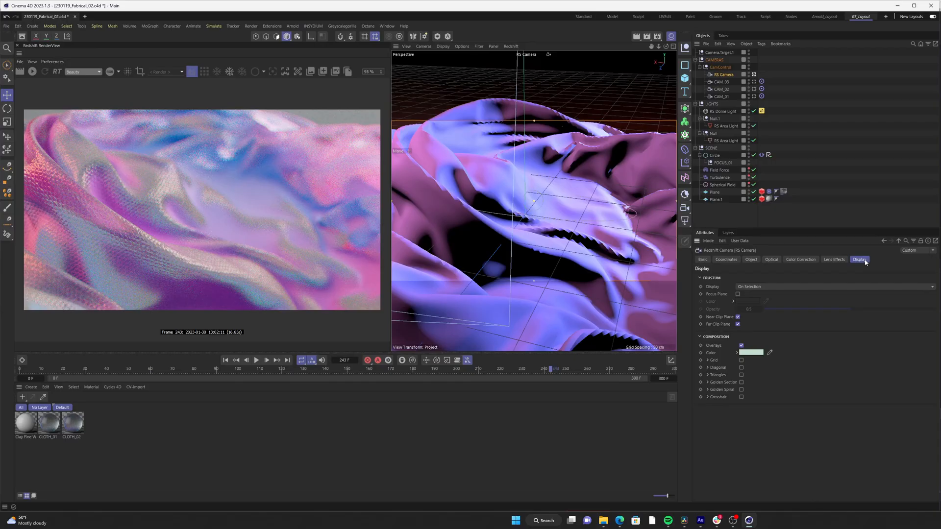
# - Preview the Focus Plane briefly, then enable the Golden Section composition guide
pyautogui.click(736, 294)
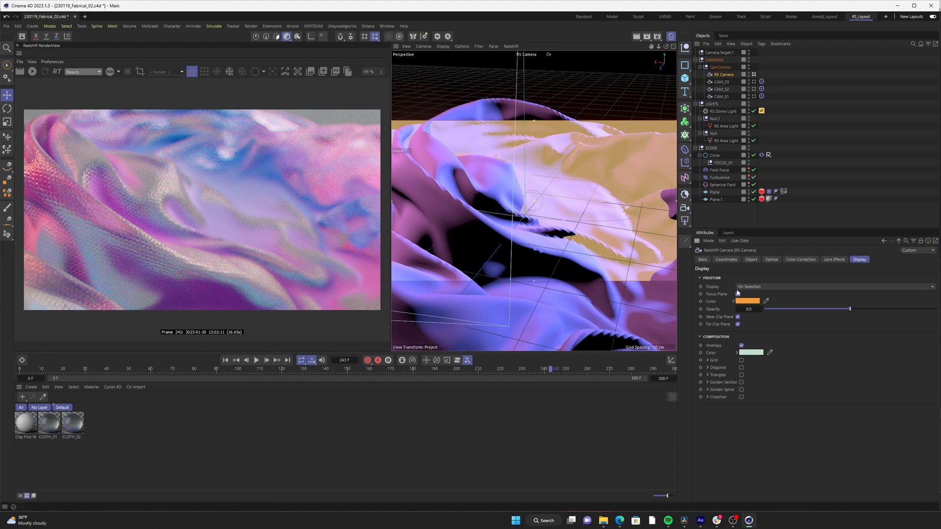
pyautogui.click(736, 294)
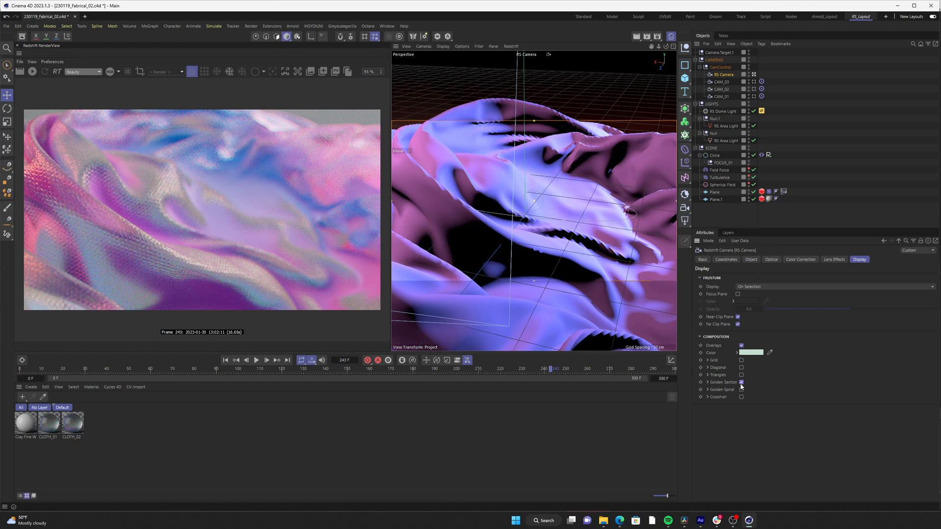
pyautogui.click(740, 397)
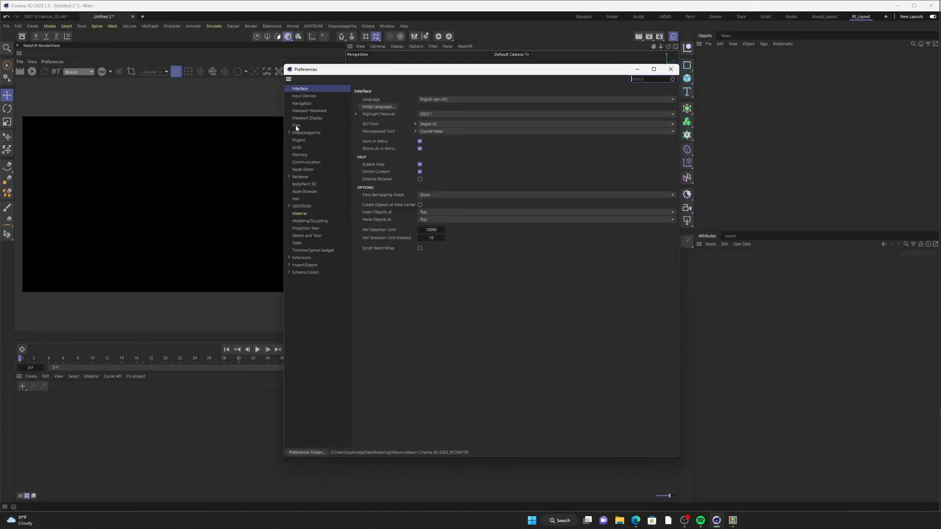
# - Show the Redshift preferences page with Native Camera for New Scenes left unchecked
pyautogui.click(305, 199)
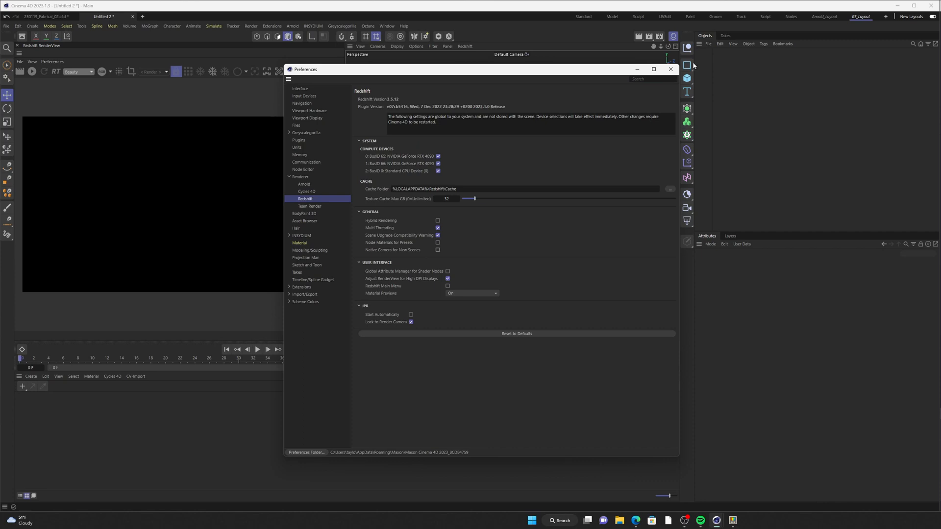
pyautogui.click(669, 69)
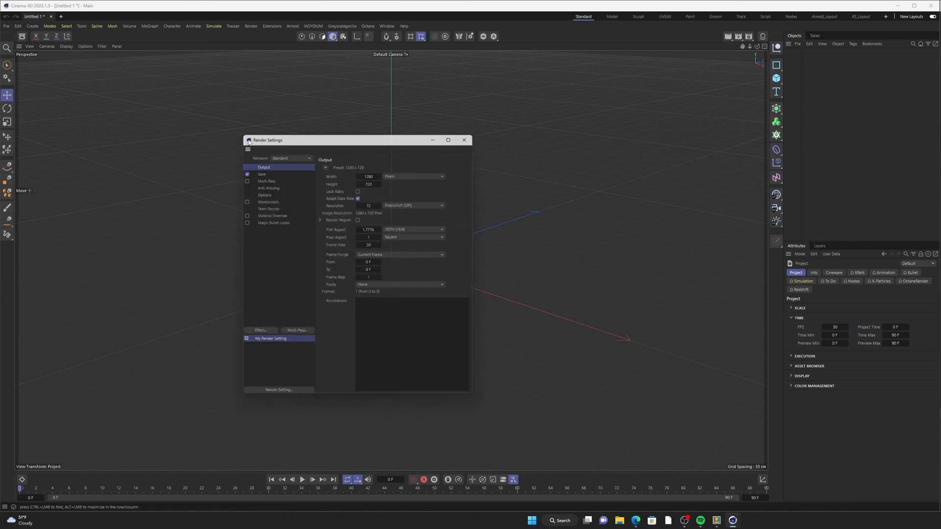
# - Choose Redshift from the Renderer dropdown in Render Settings
pyautogui.click(288, 153)
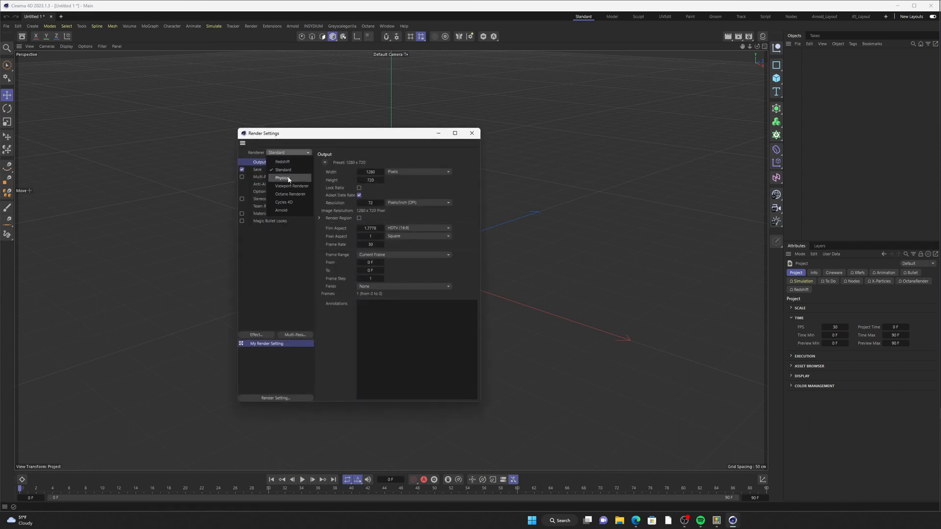
pyautogui.click(471, 133)
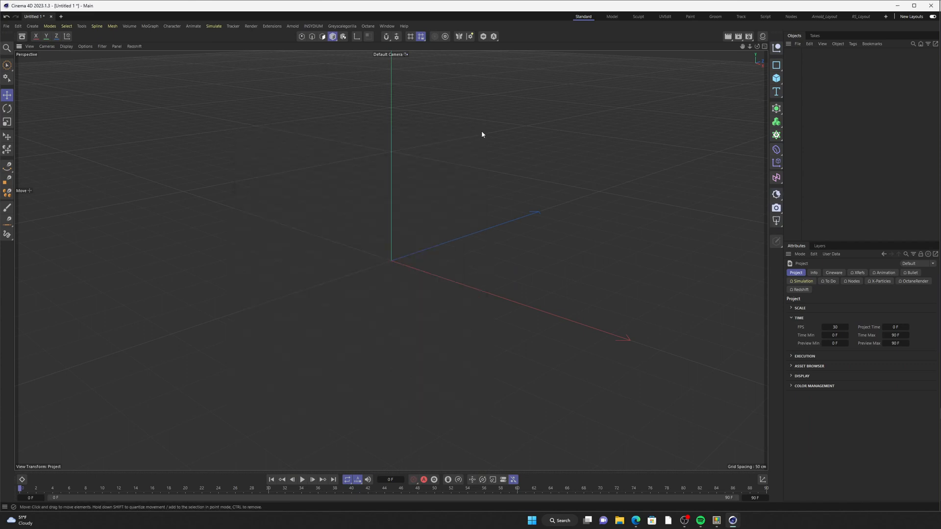
pyautogui.moveTo(776, 208)
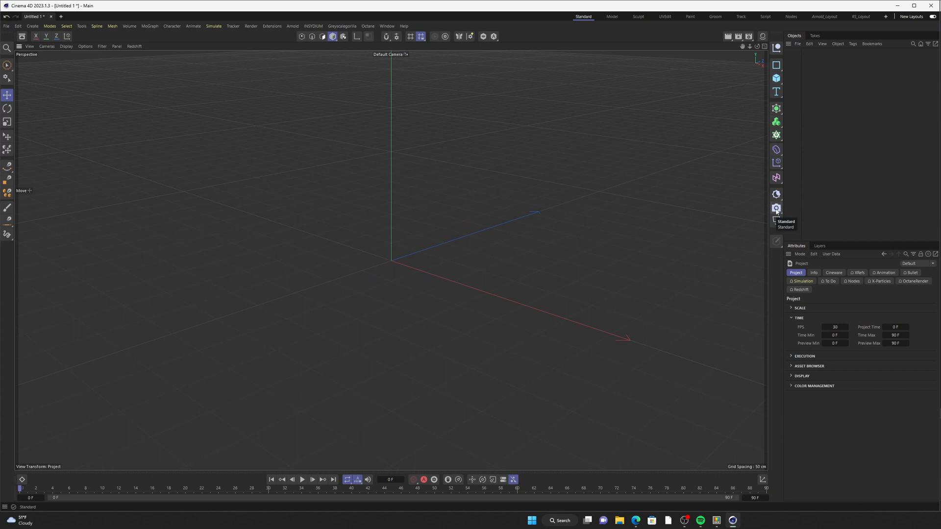
# - Create an RS Camera and show its Redshift Camera tag's Bokeh settings
pyautogui.click(776, 207)
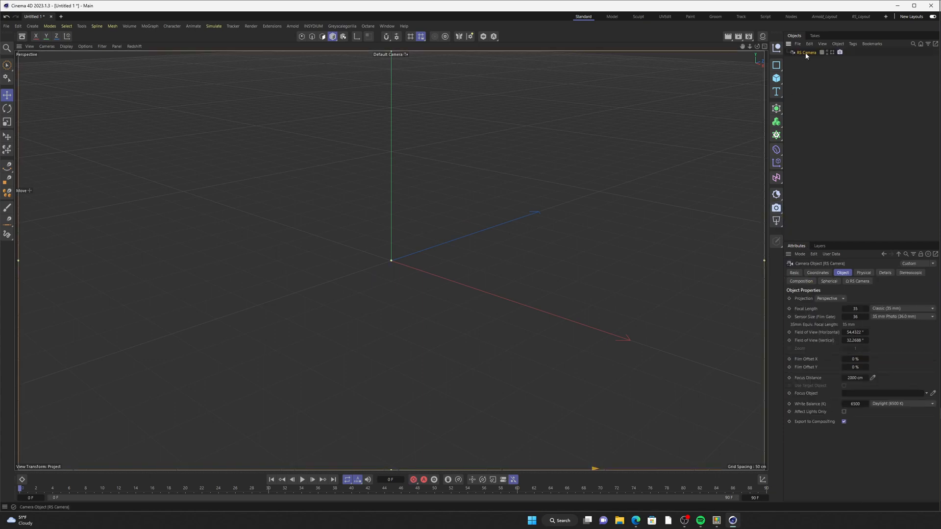
pyautogui.click(840, 52)
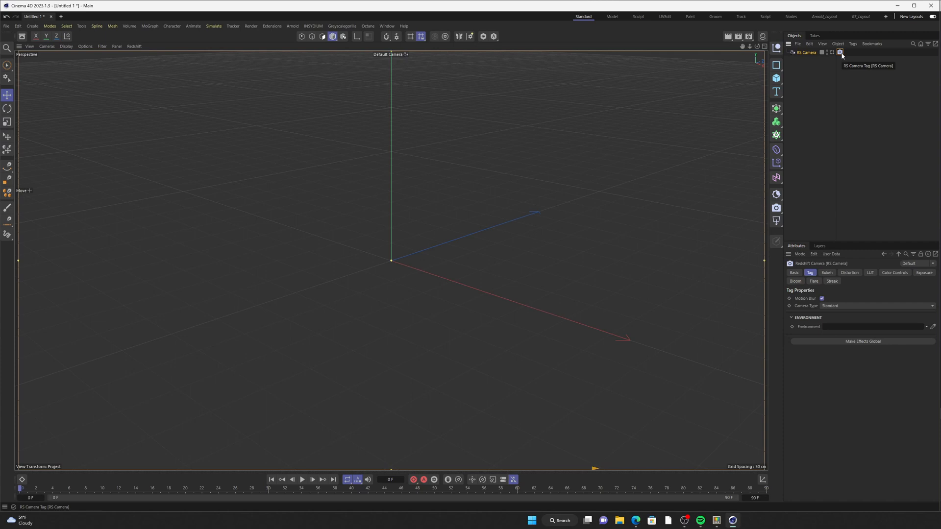
pyautogui.click(826, 273)
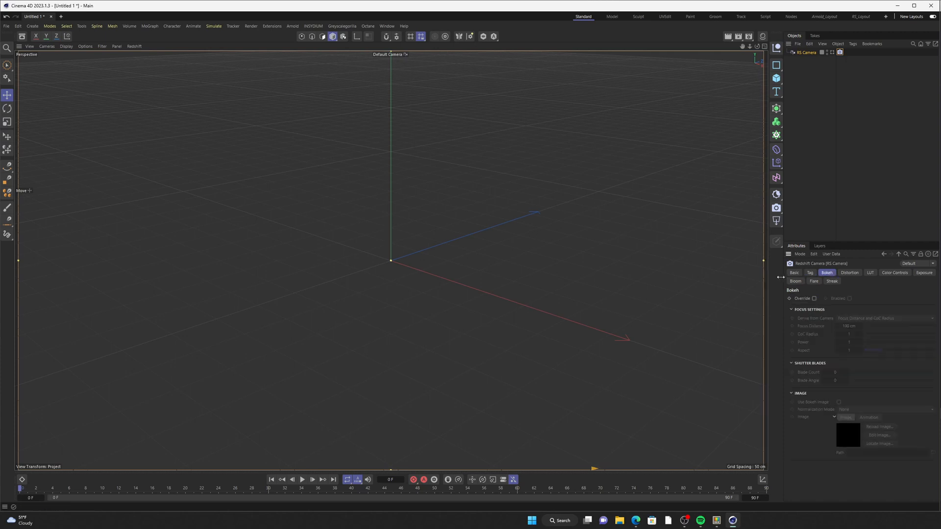